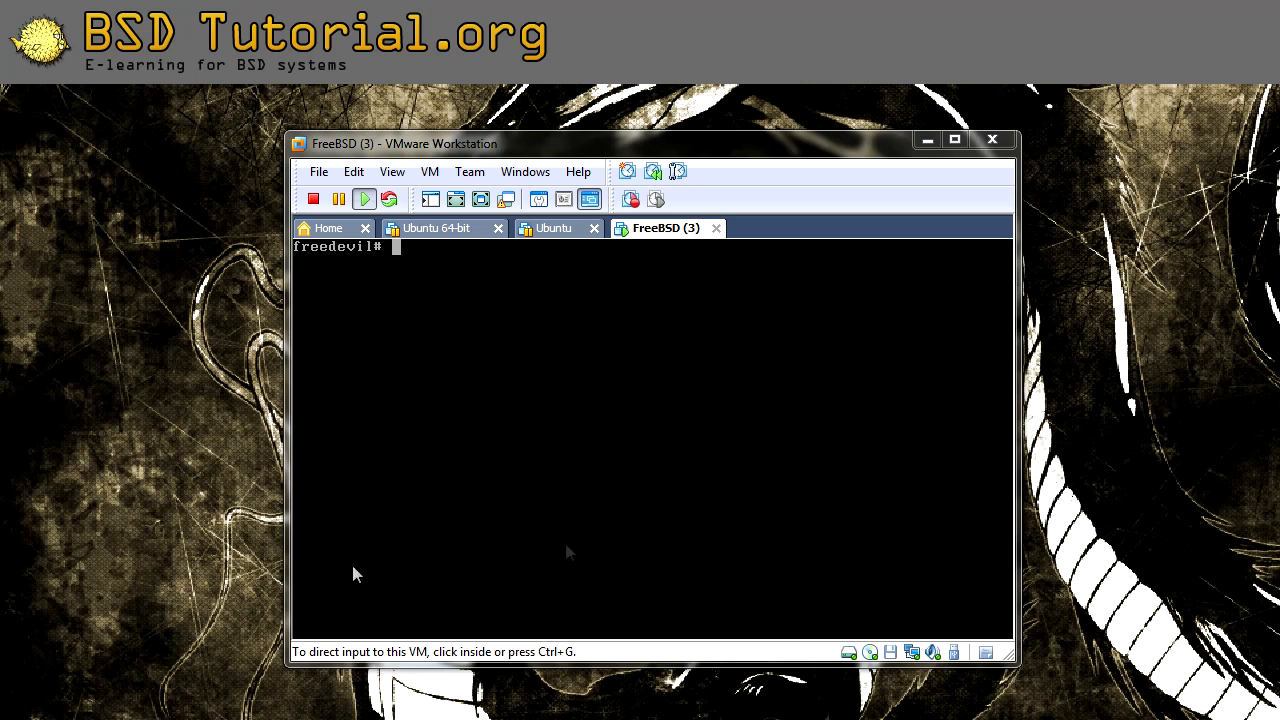
mouse_move(430, 365)
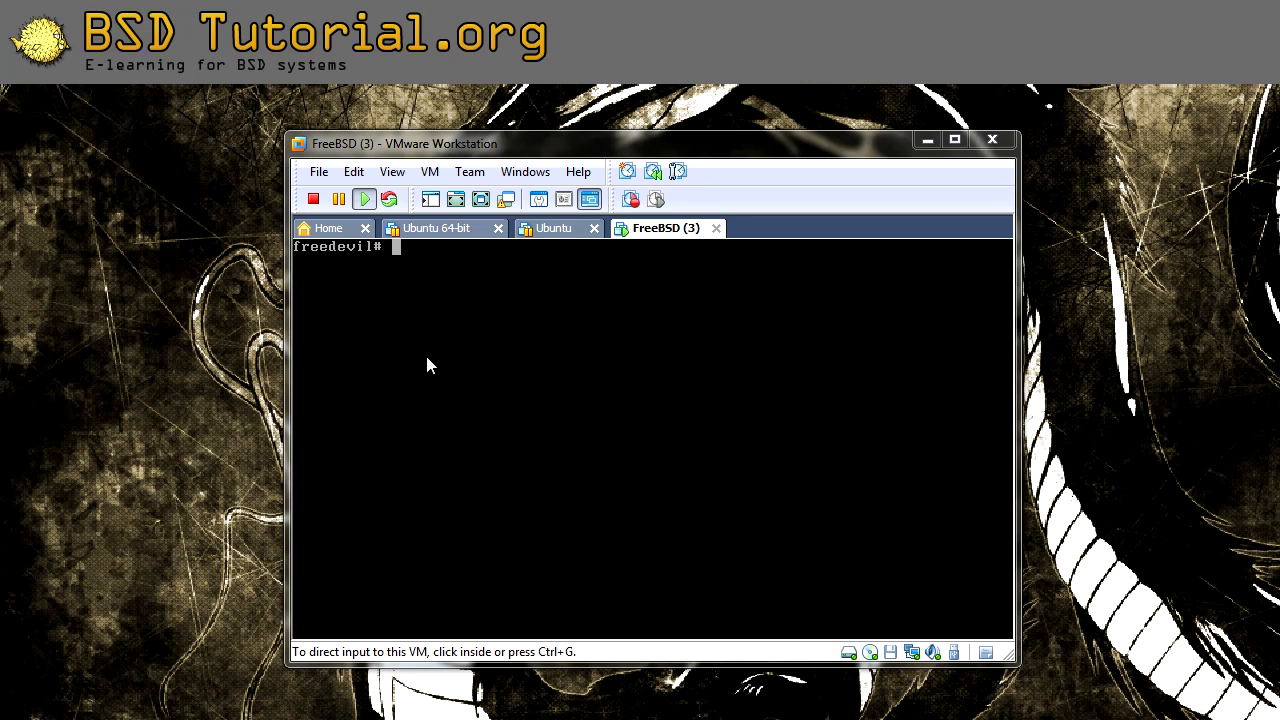
mouse_move(406, 302)
text(whoami)
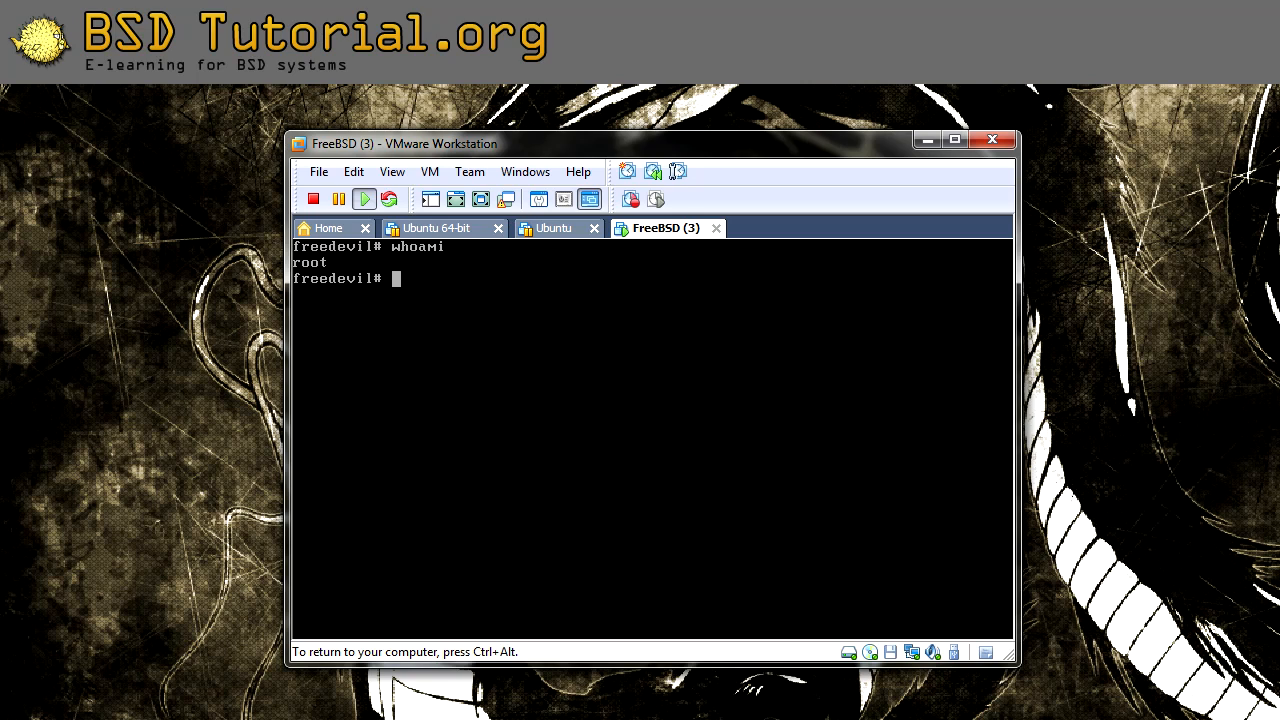
Add user plex with full name plex using adduser, confirming with y and declining another user.
text(adduser)
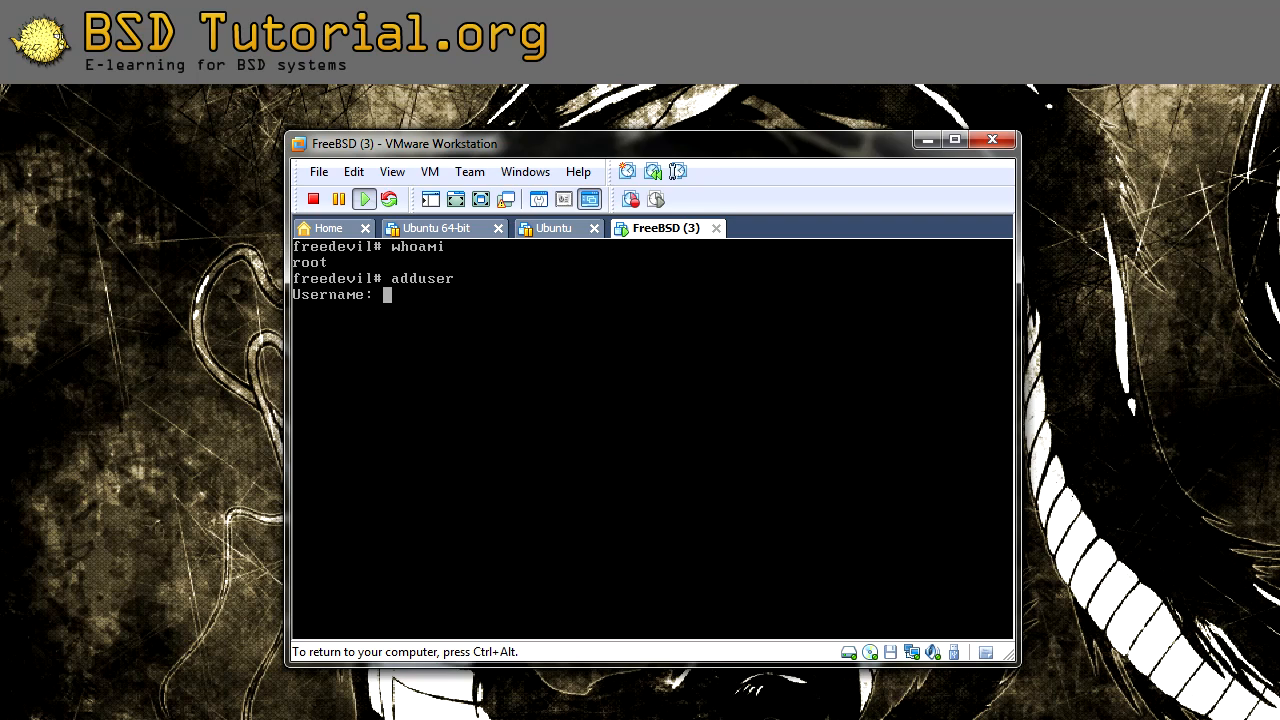
text(plex)
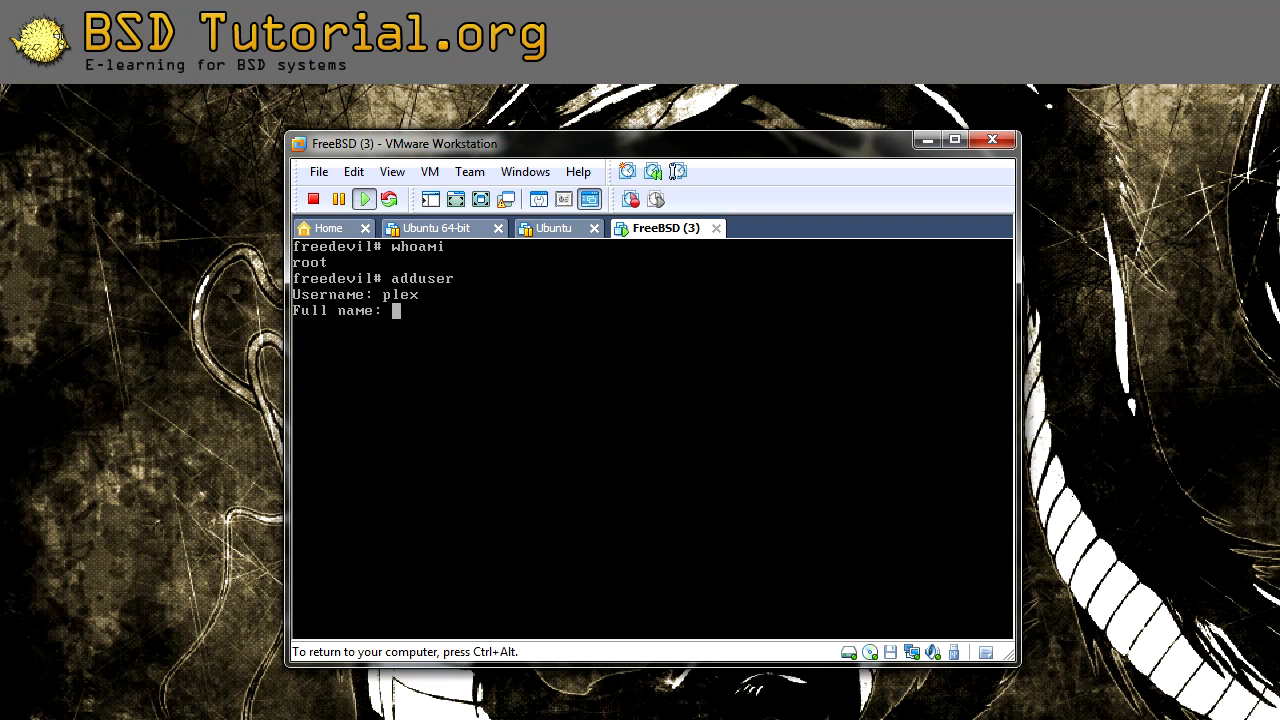
text(plex)
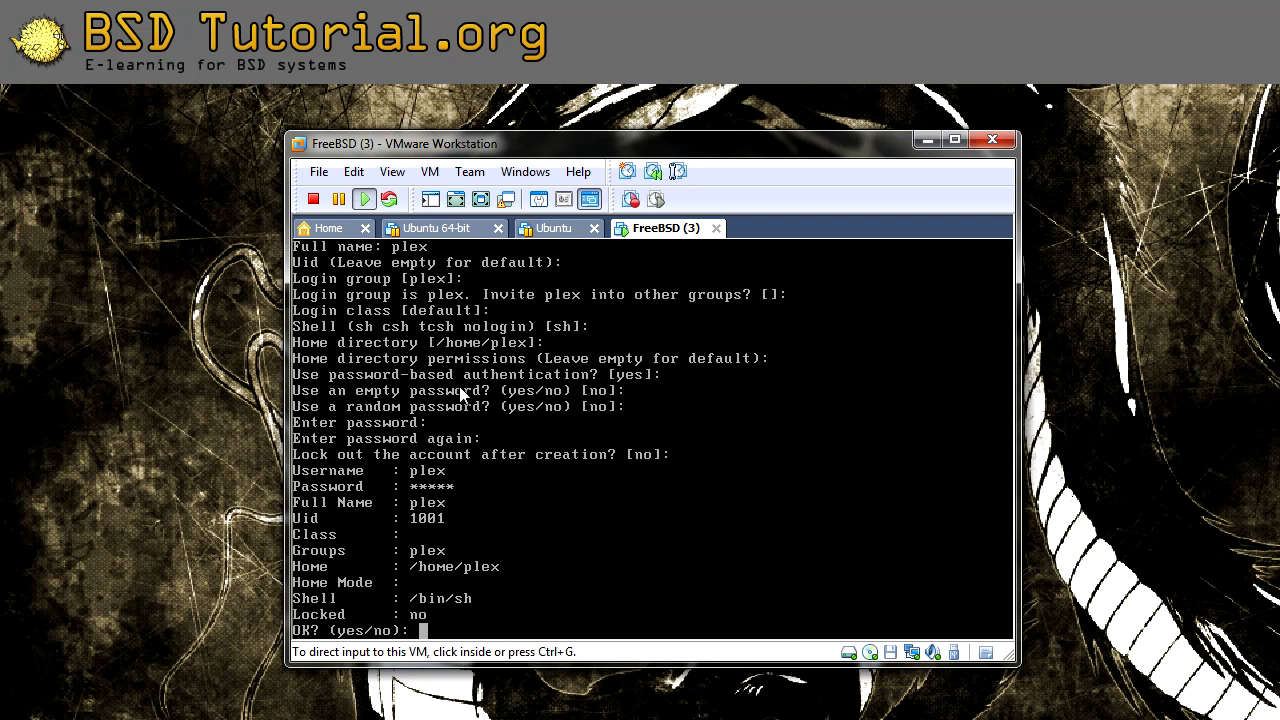
mouse_move(433, 534)
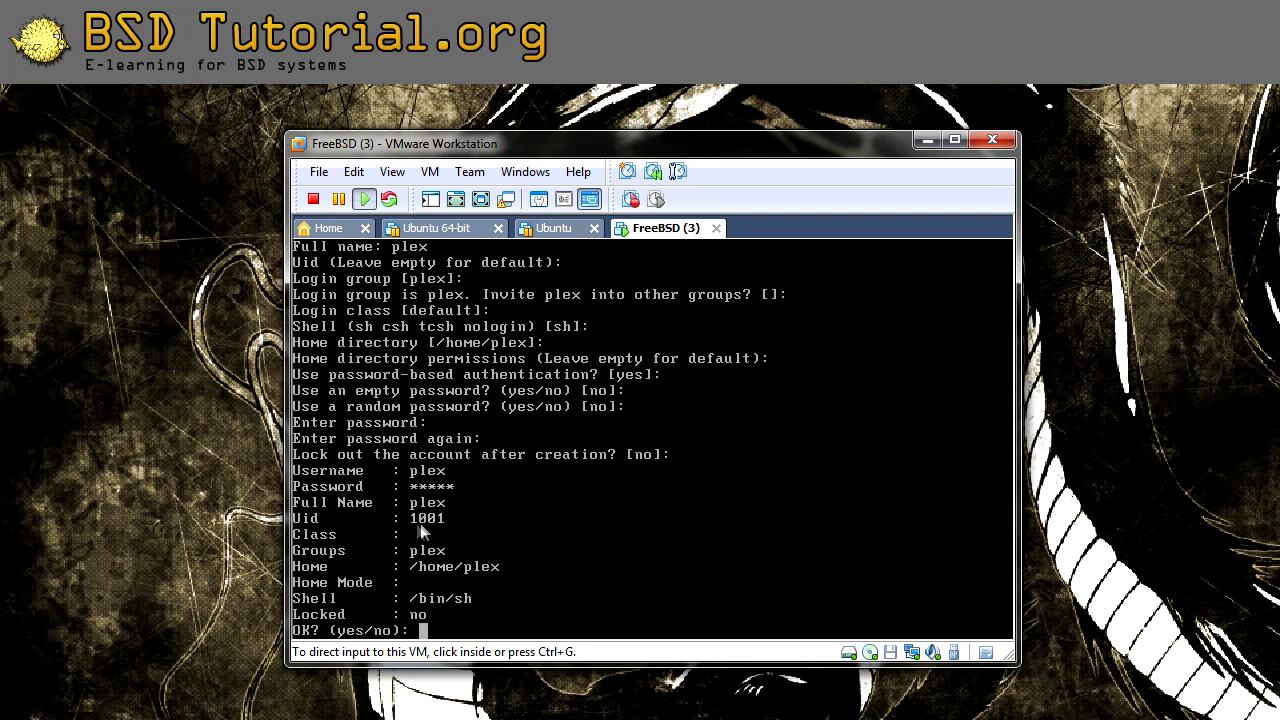
mouse_move(440, 530)
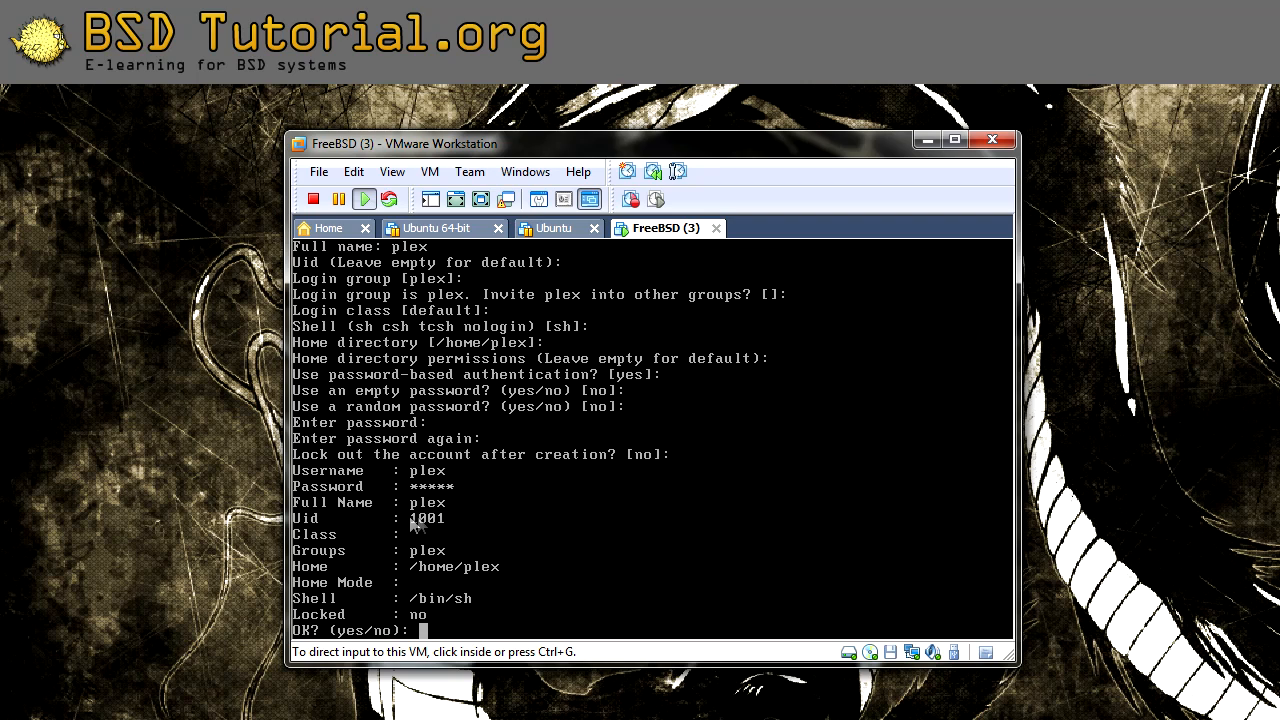
mouse_move(416, 523)
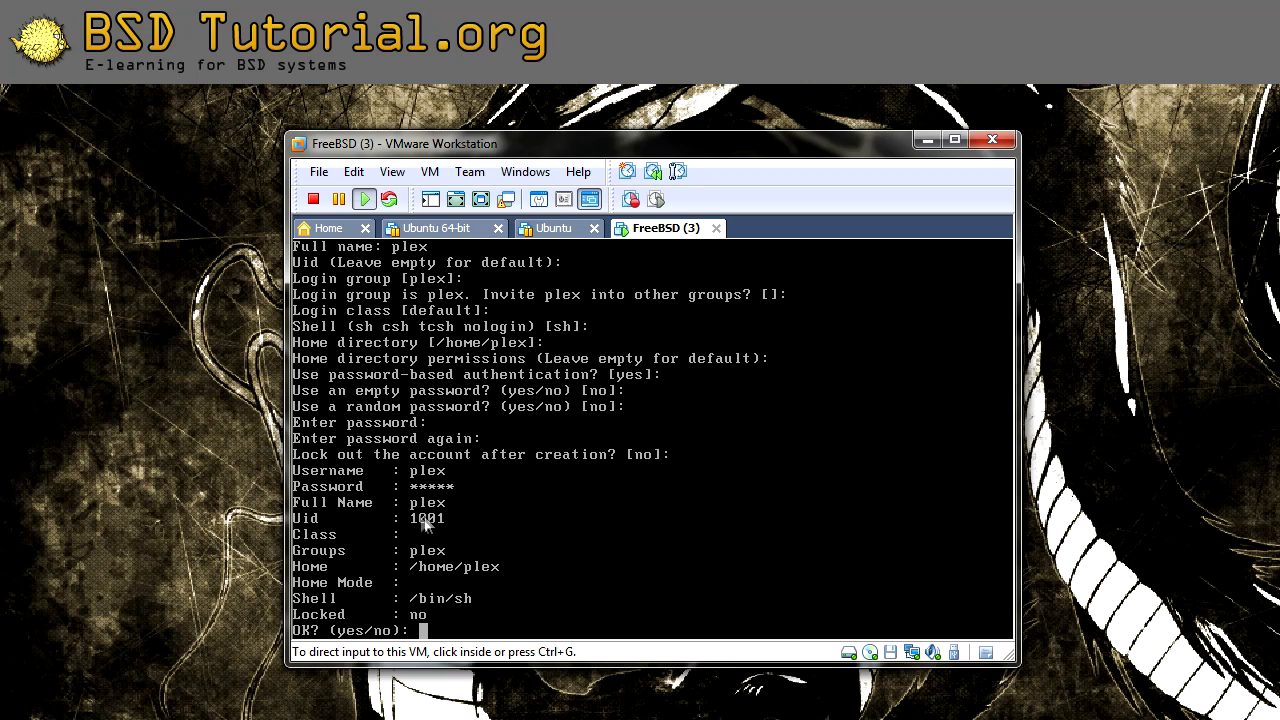
mouse_move(420, 523)
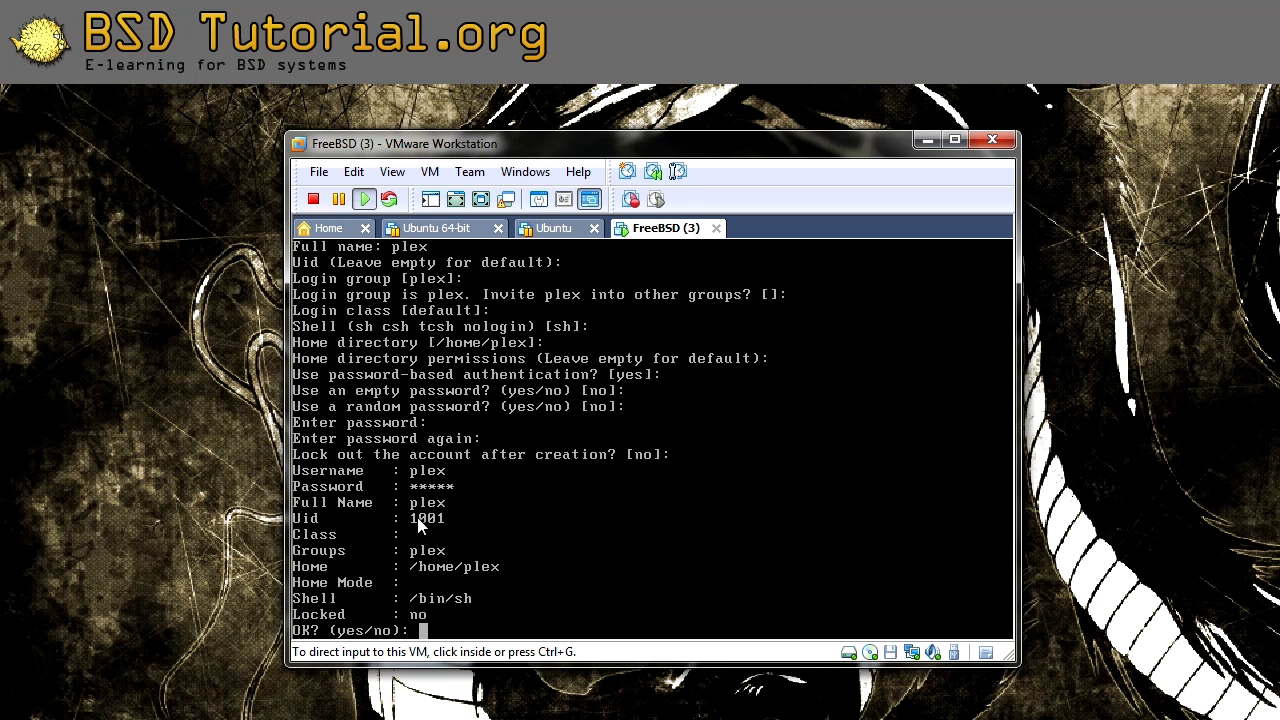
mouse_move(449, 535)
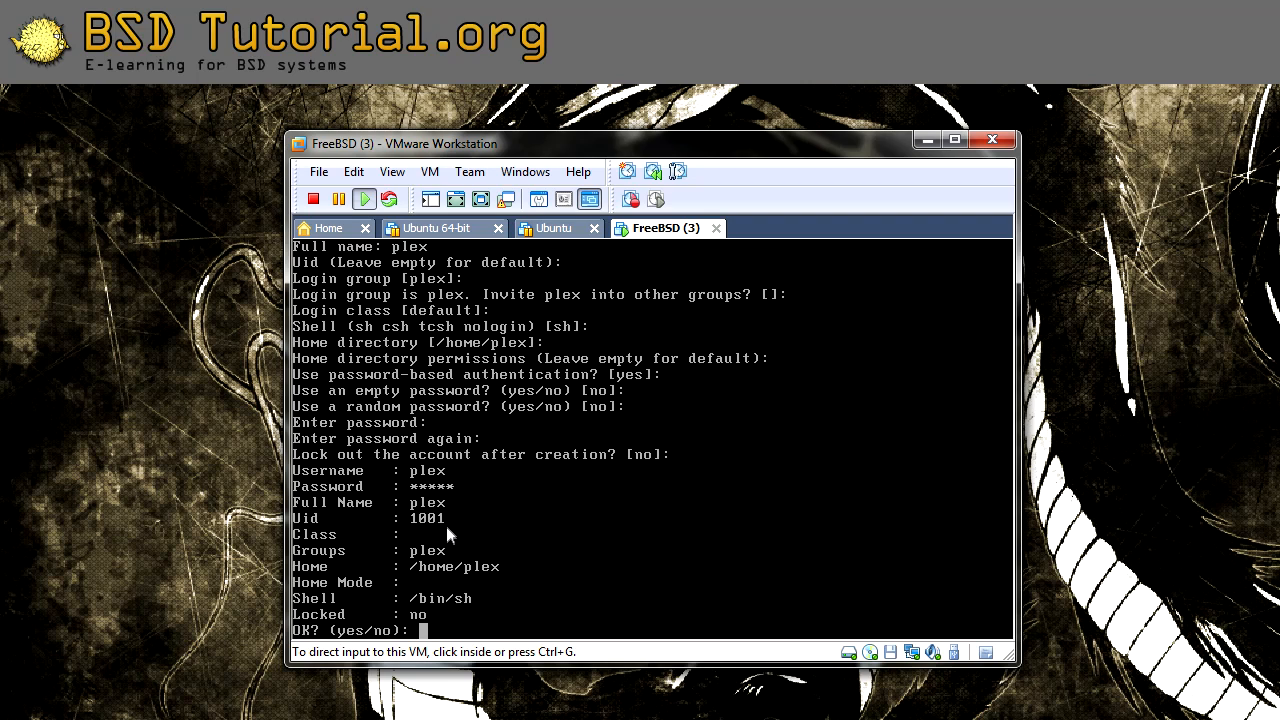
mouse_move(443, 534)
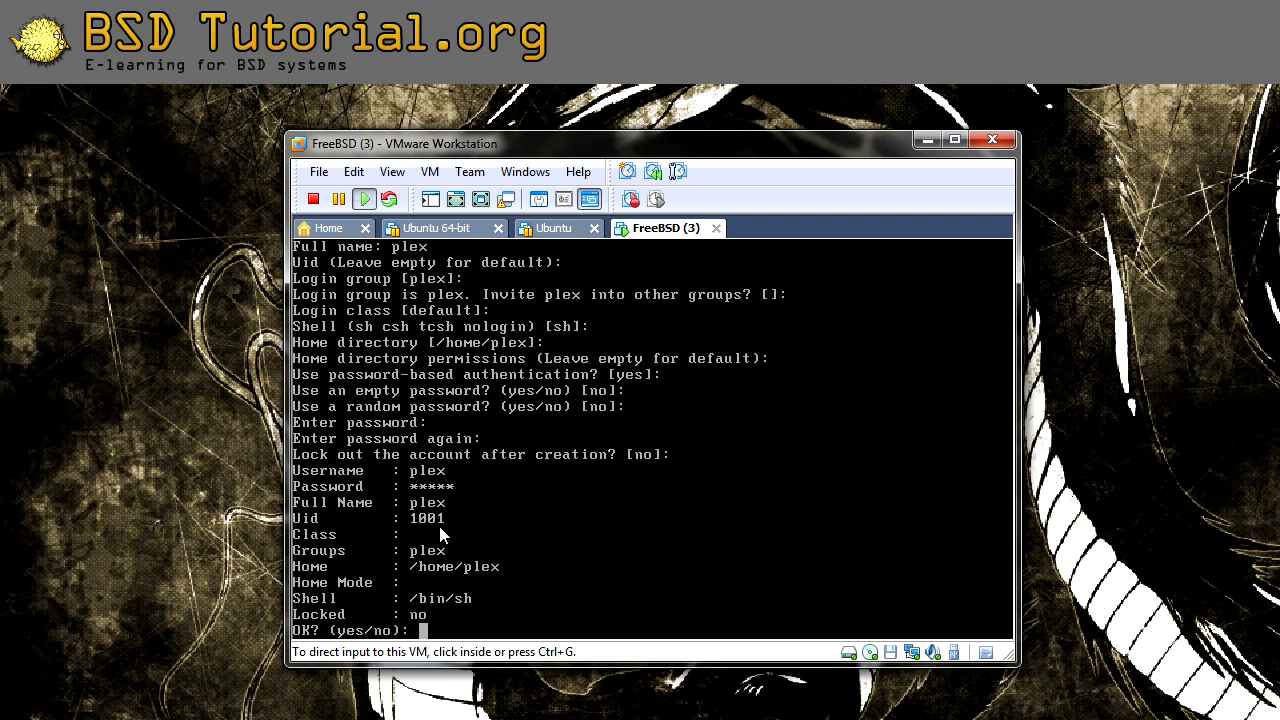
mouse_move(583, 528)
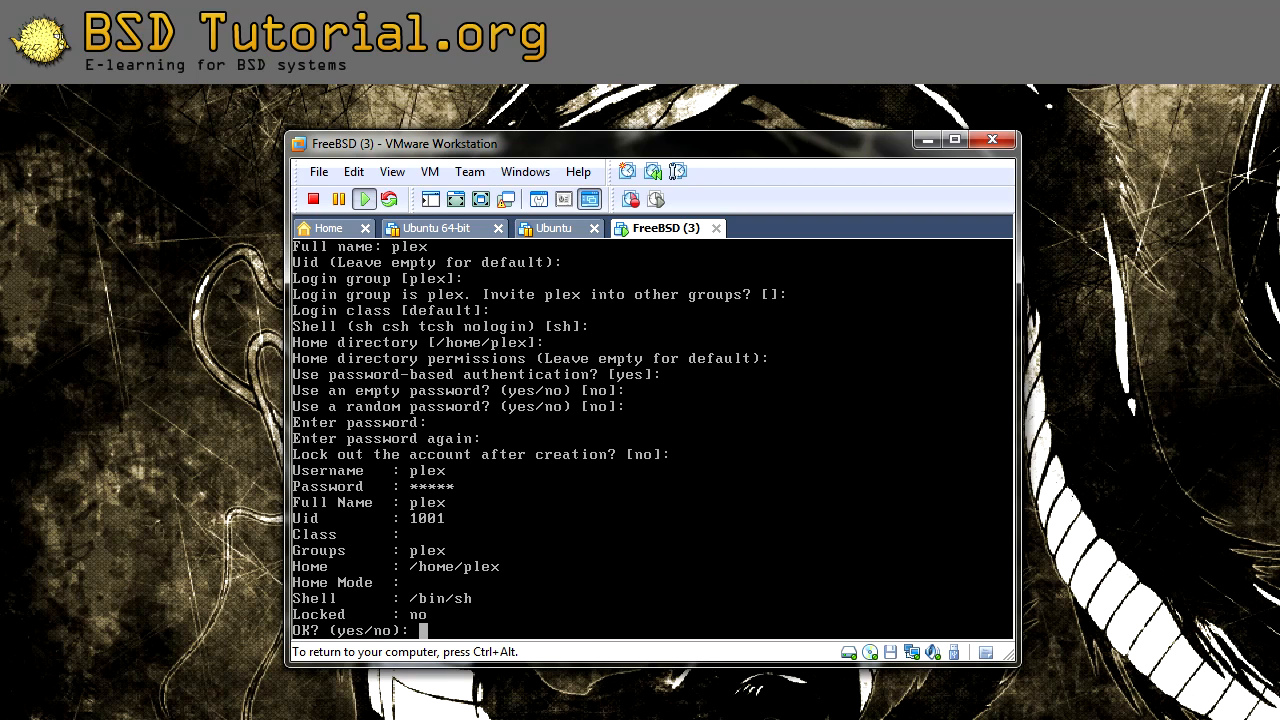
text(y)
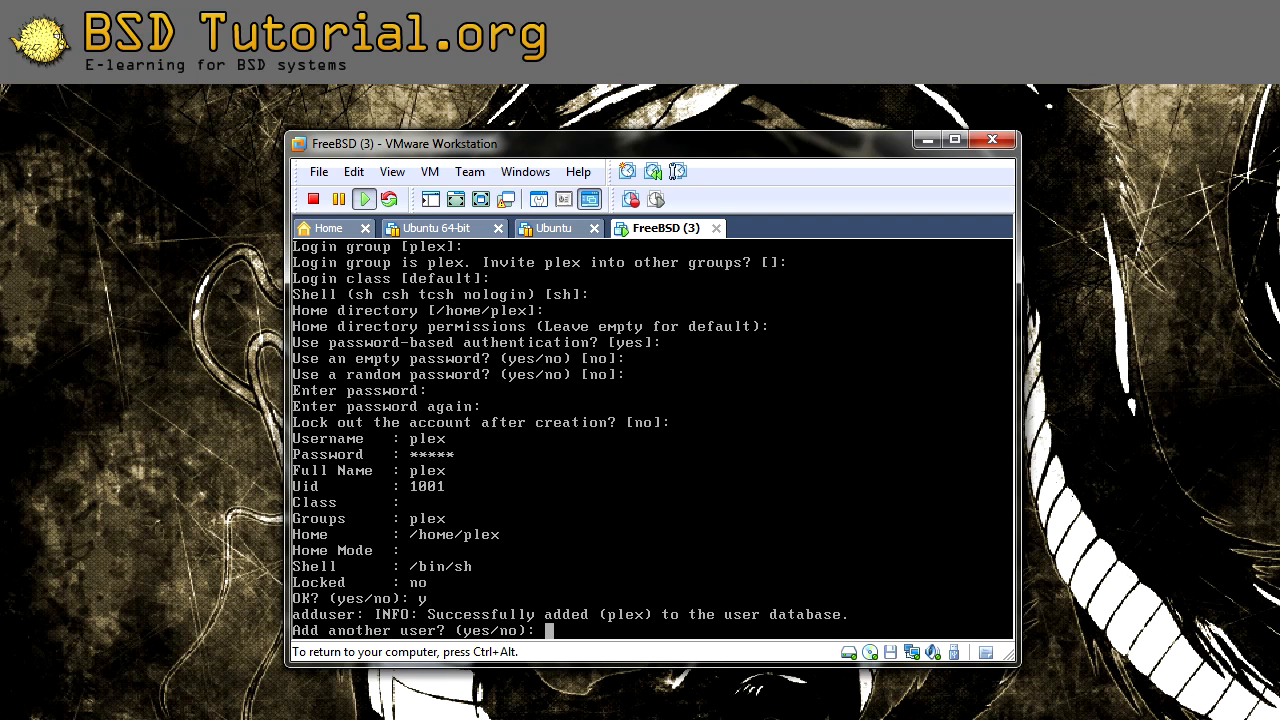
text(n)
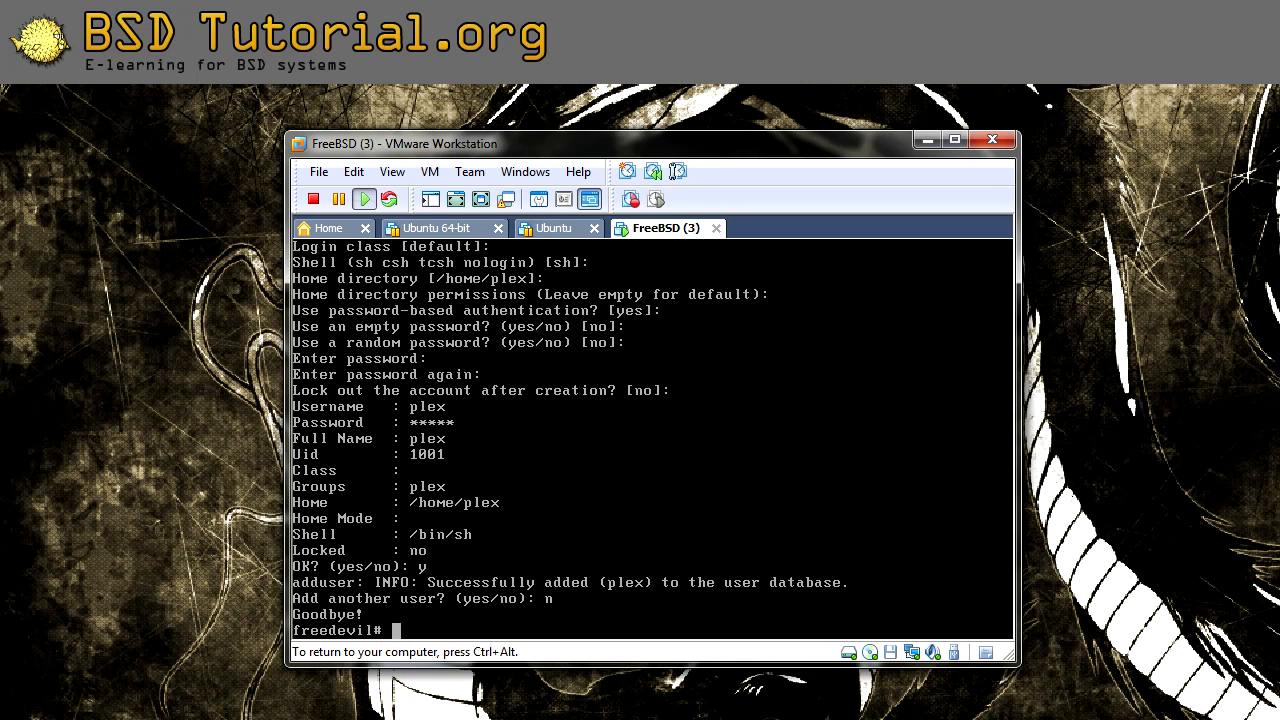
Switch to plex, confirm whoami reports plex and su to root is refused, then exit to root.
text(su)
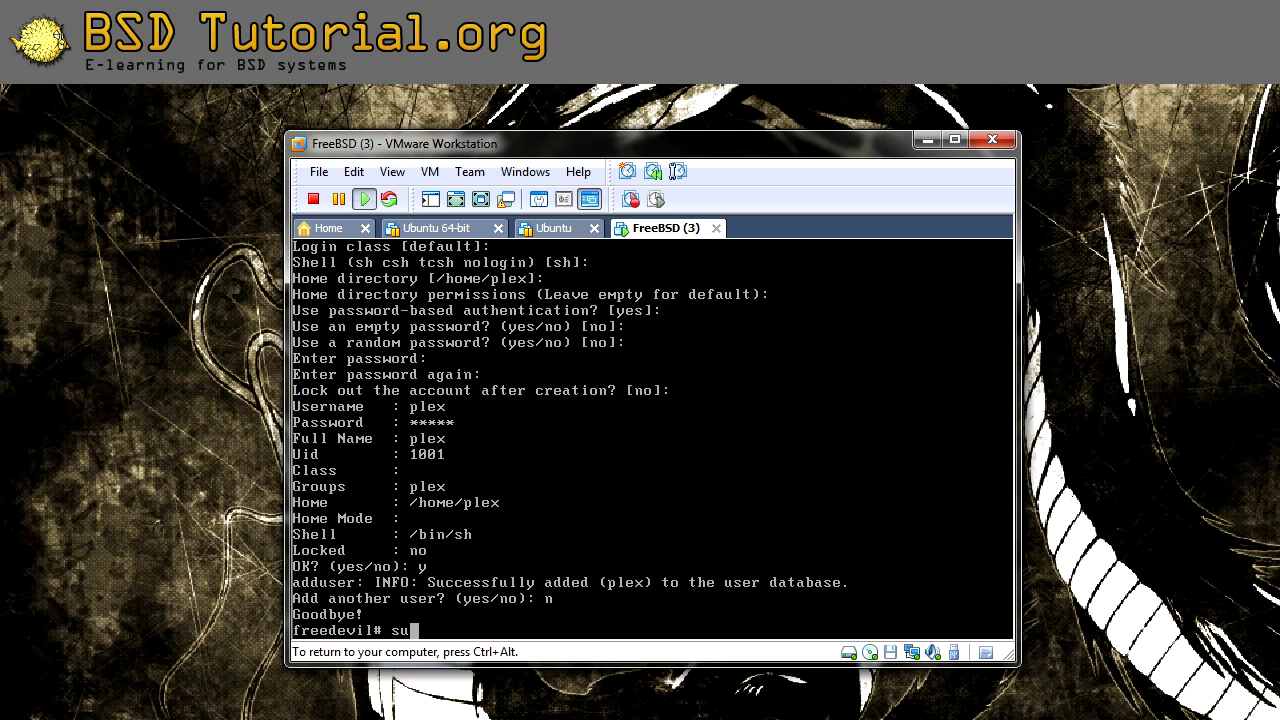
text(plex)
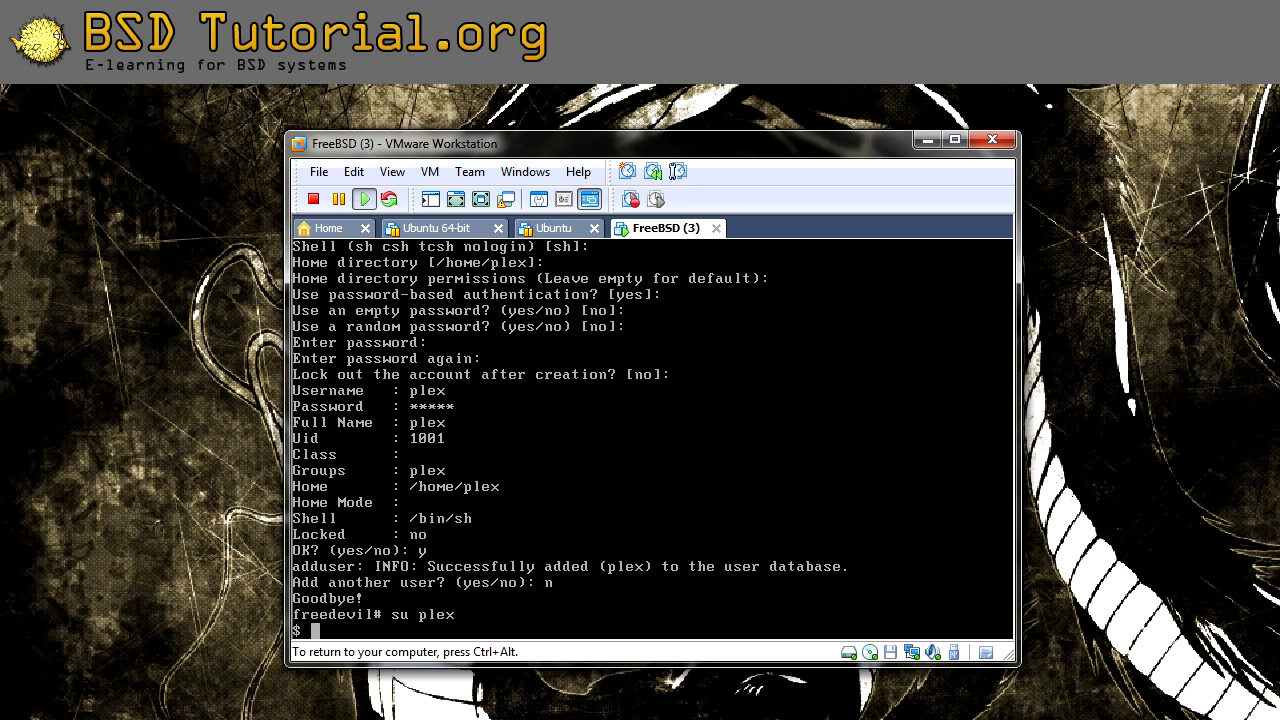
text(wj)
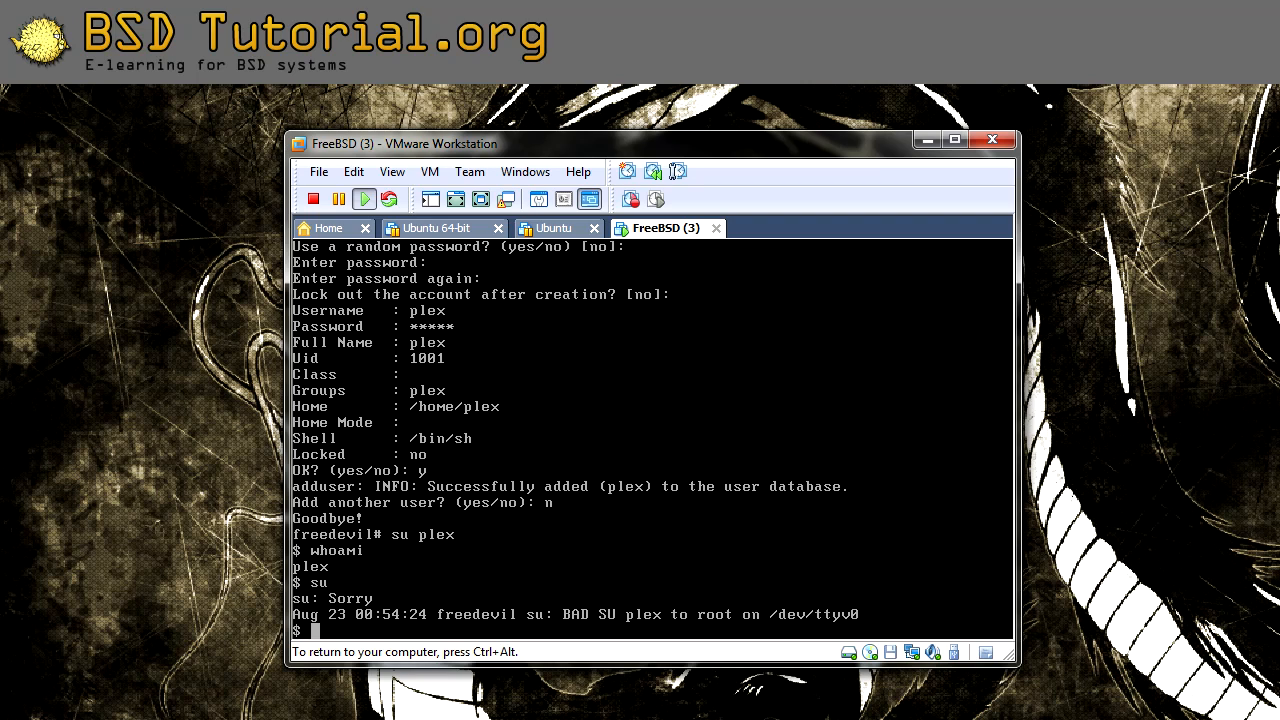
text(exit)
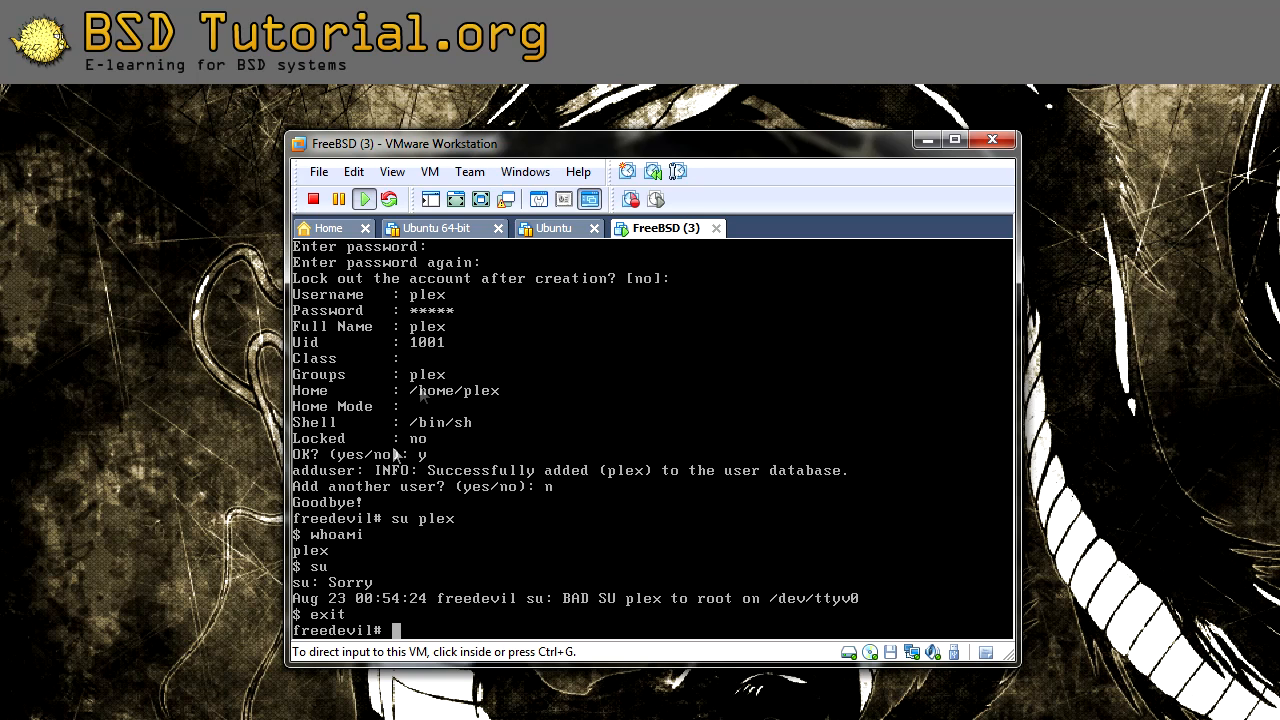
mouse_move(347, 616)
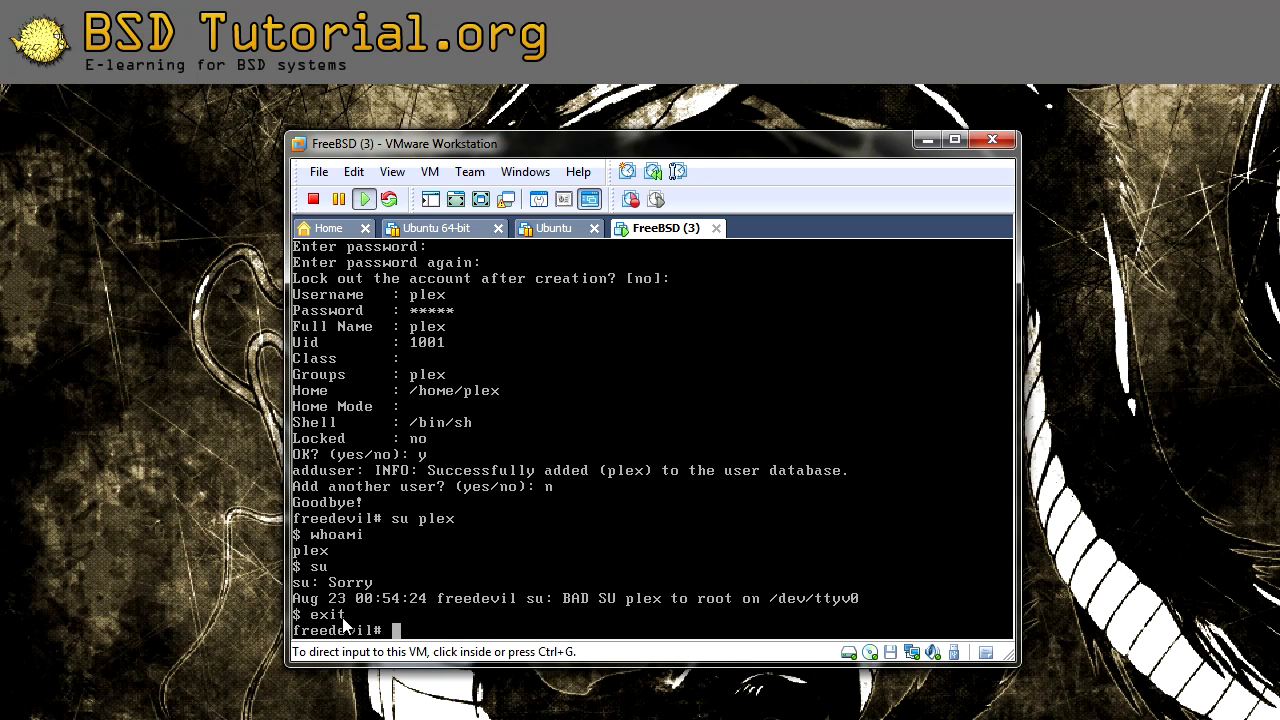
mouse_move(454, 632)
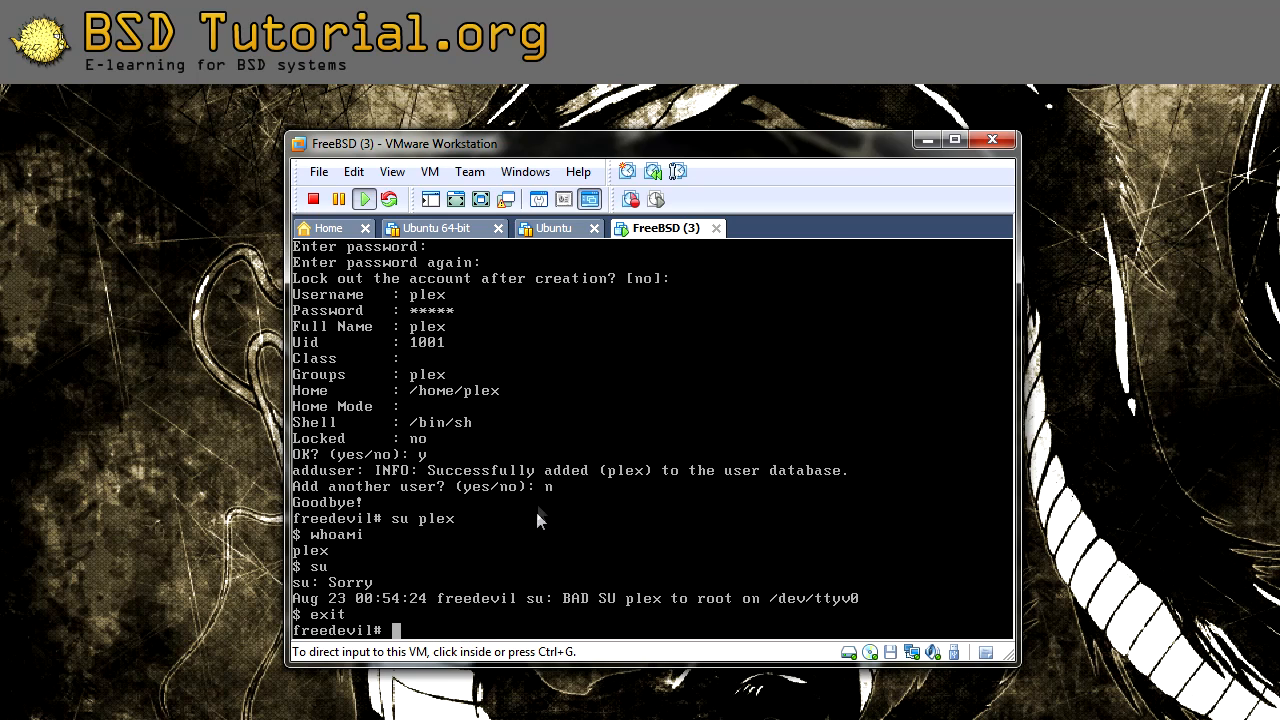
mouse_move(541, 513)
text(s)
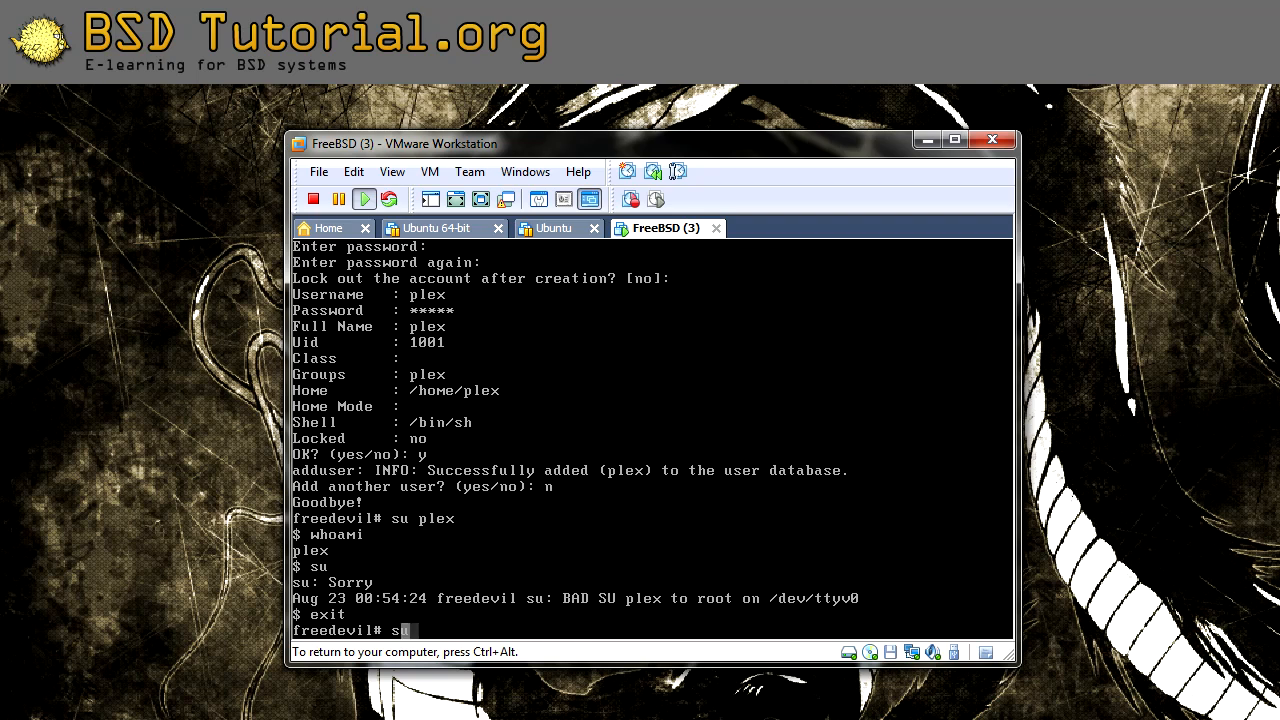
text(u plex)
text(whoami)
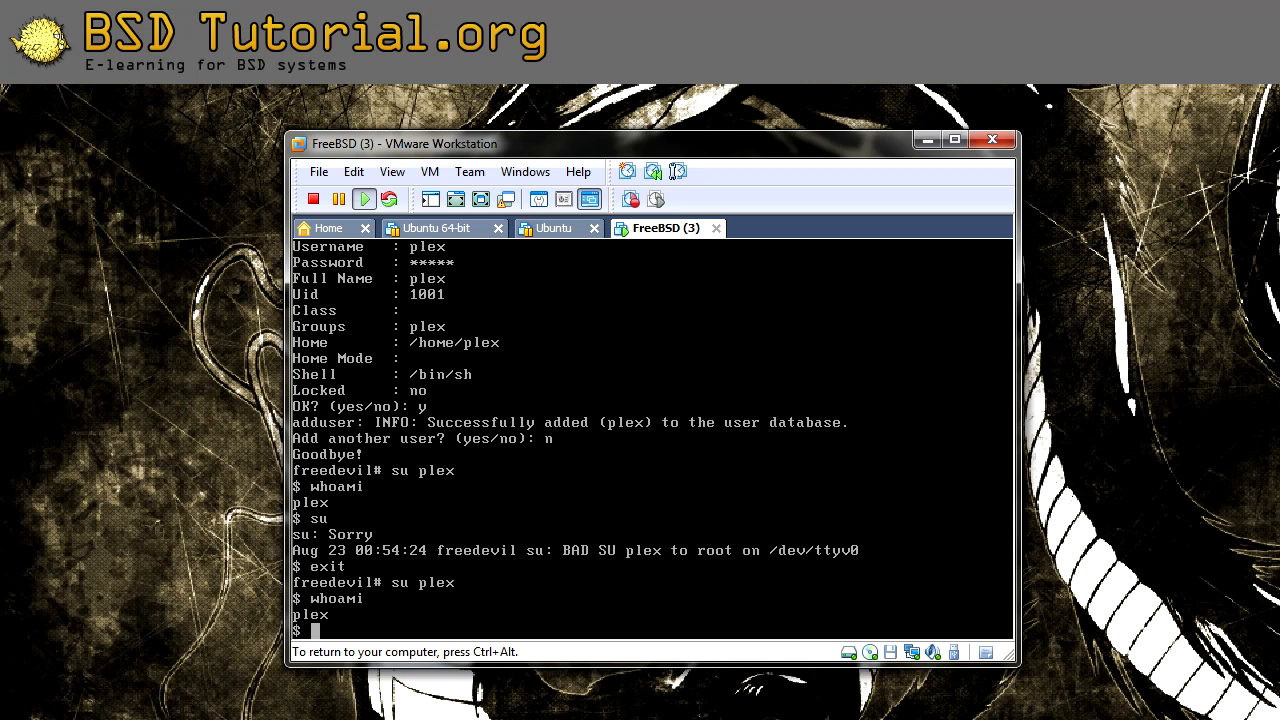
text(exit)
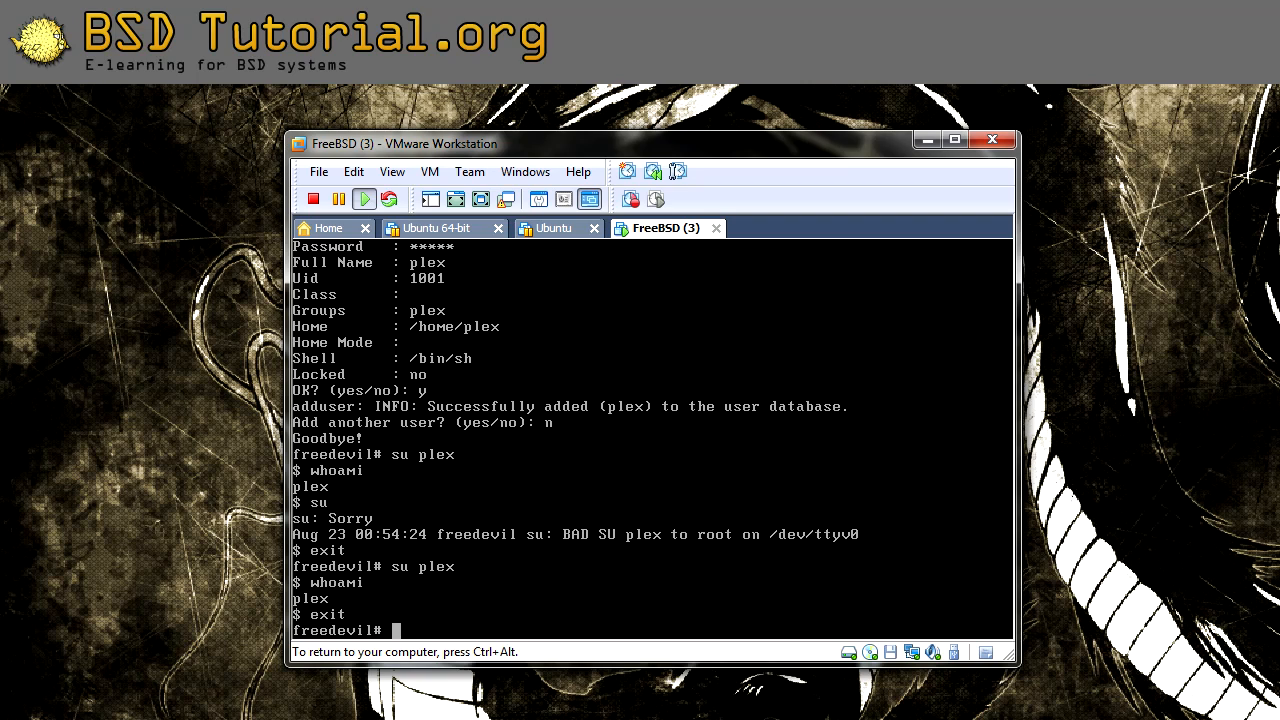
Append ',plex' to the wheel line of /etc/group in vi and save with :wq.
text(vi /etc/)
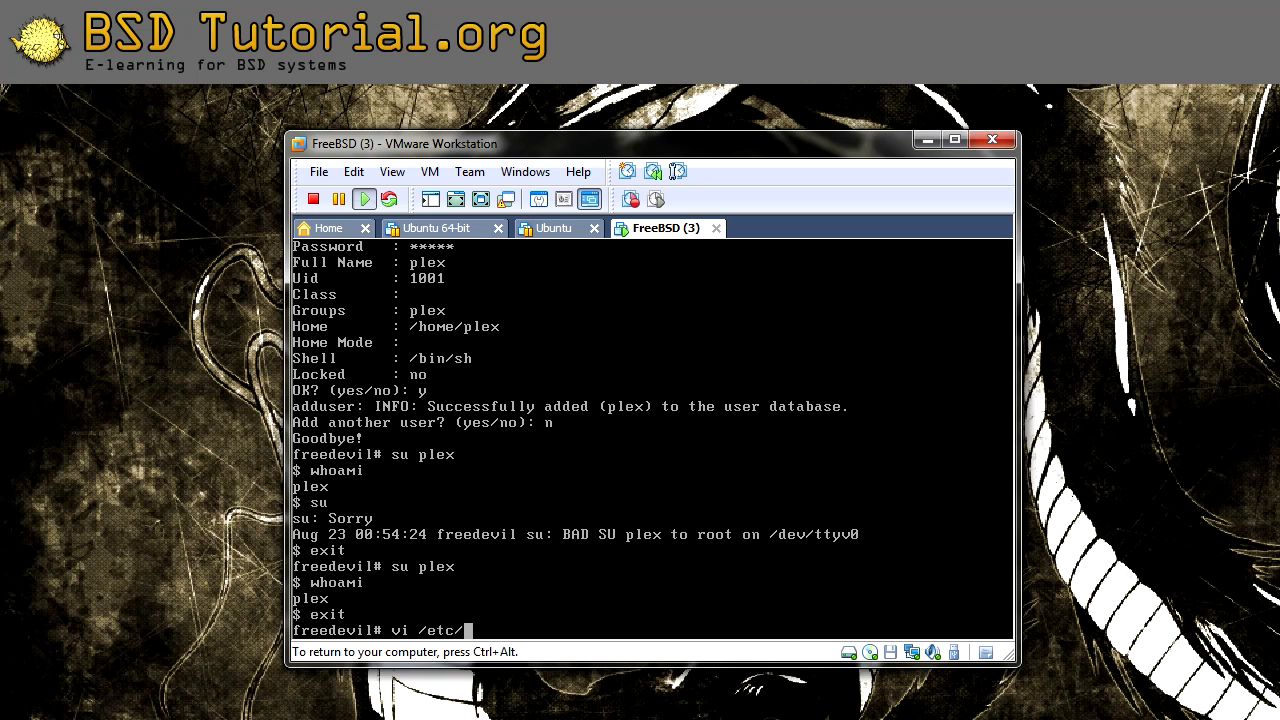
text(group)
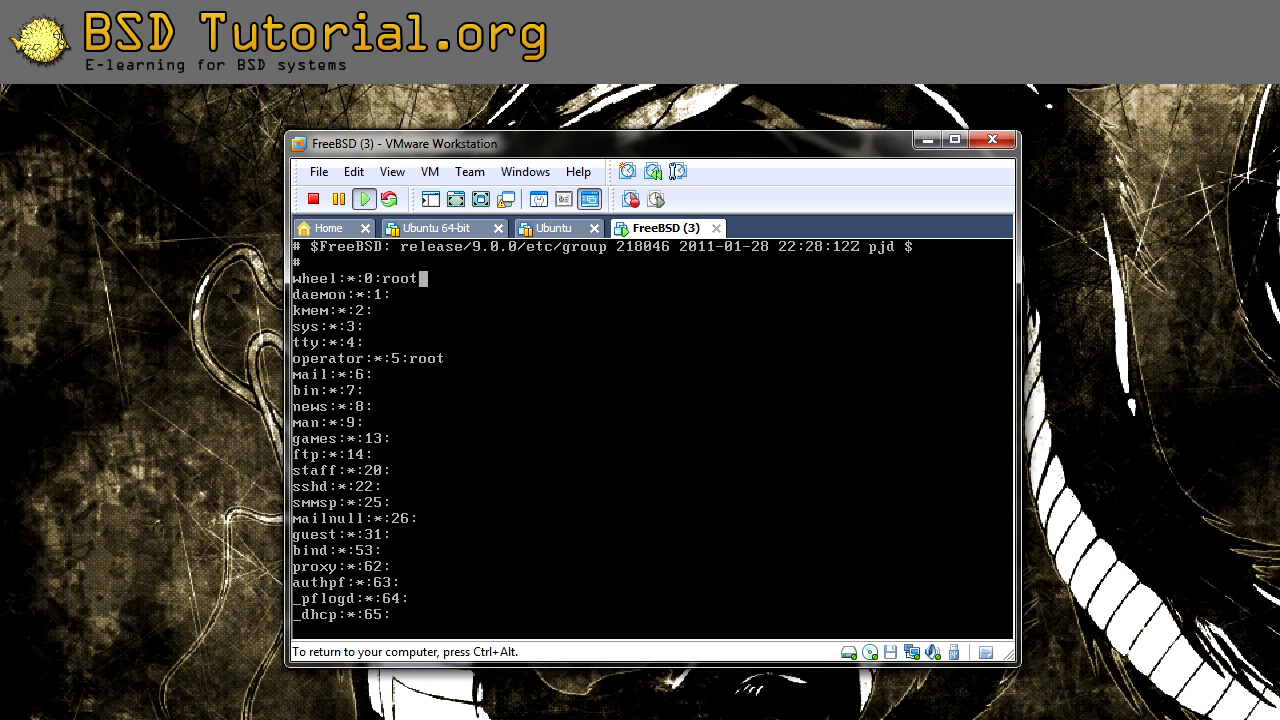
text(,)
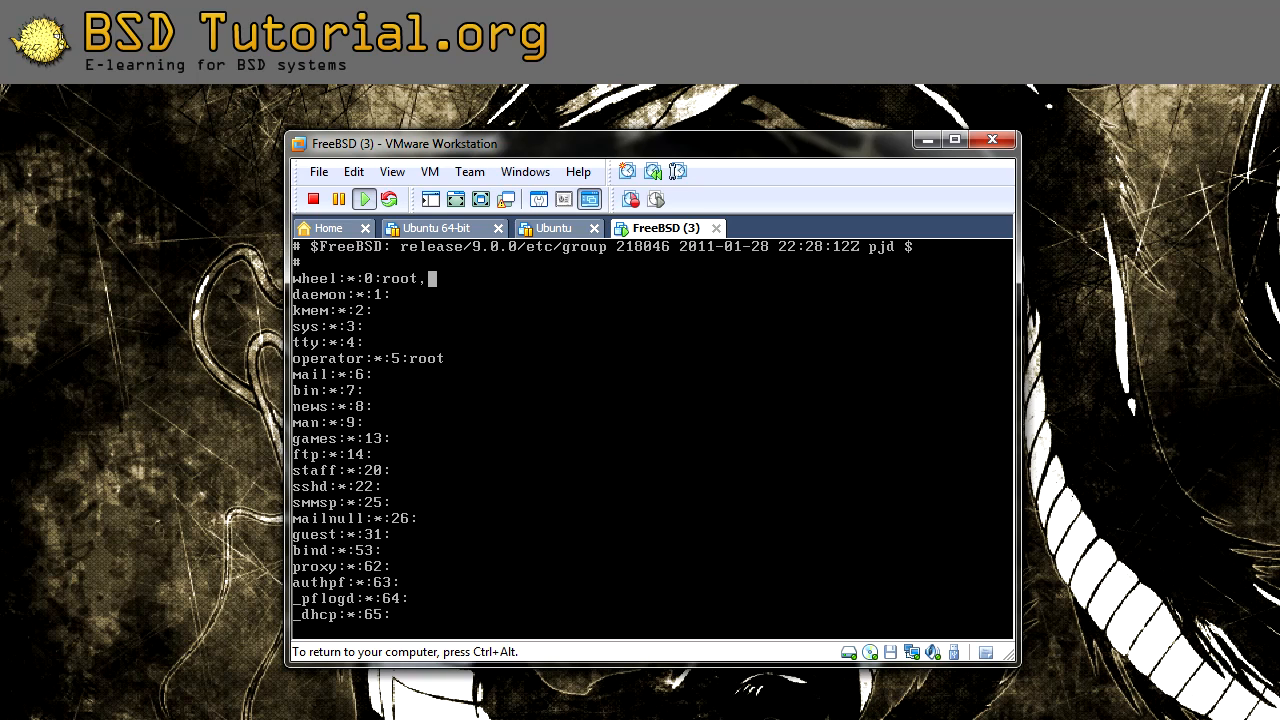
text(plex)
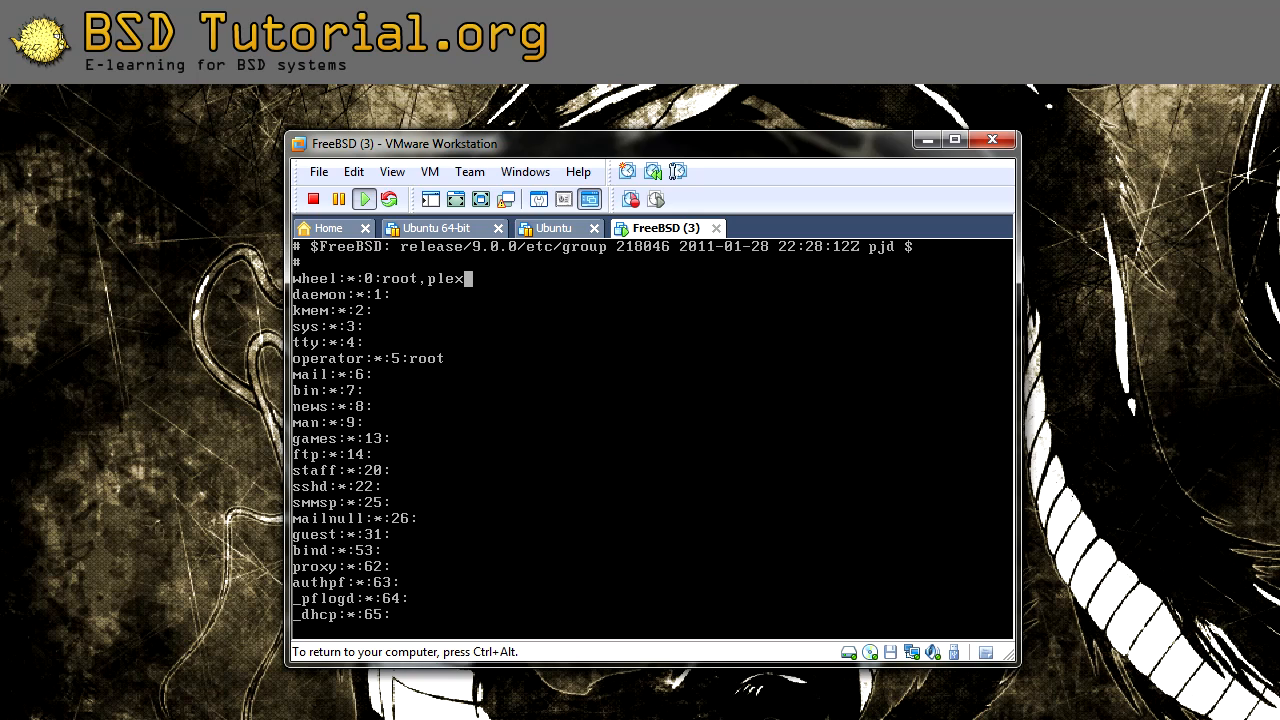
text(:wq)
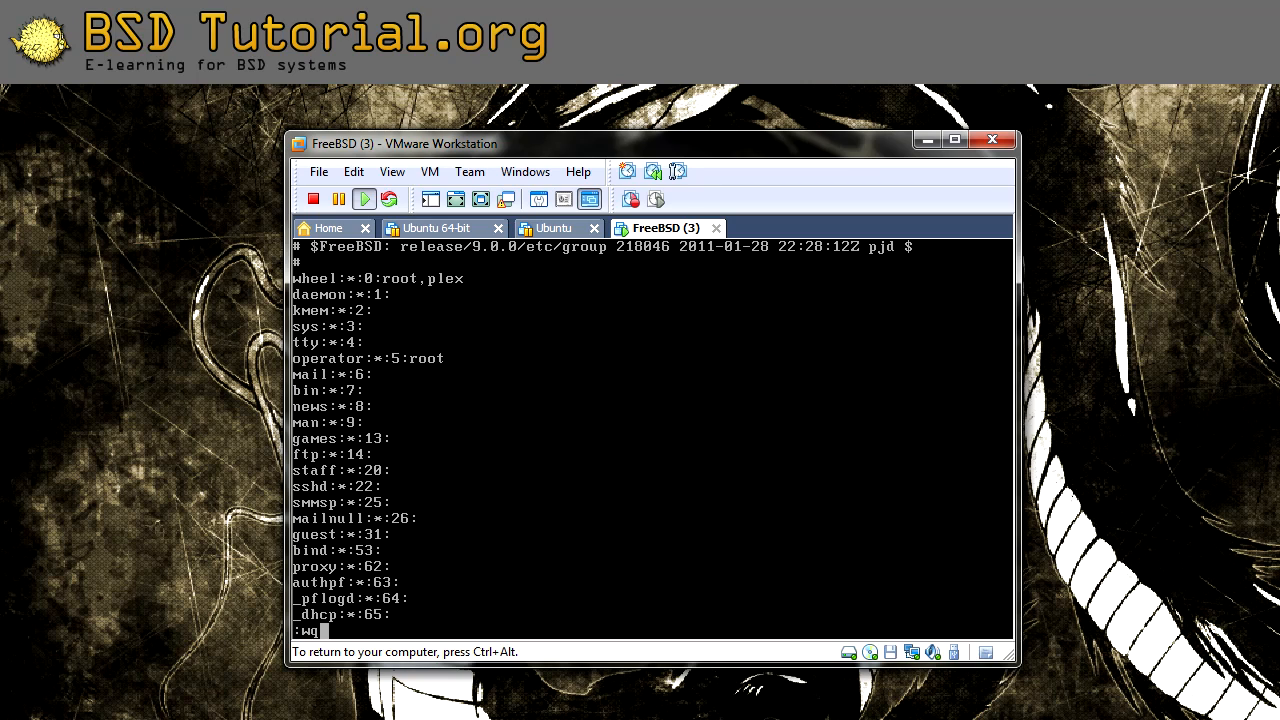
key(Return)
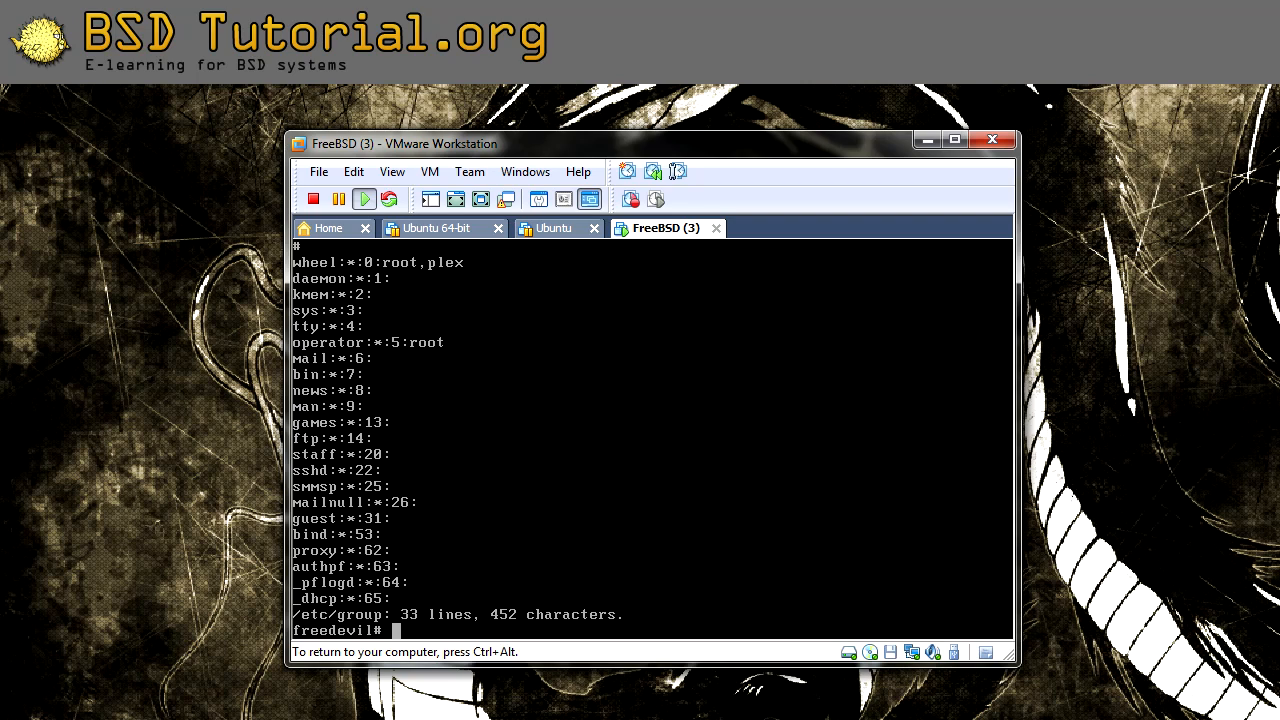
As plex, su to root with the root password and confirm whoami returns root.
text(su)
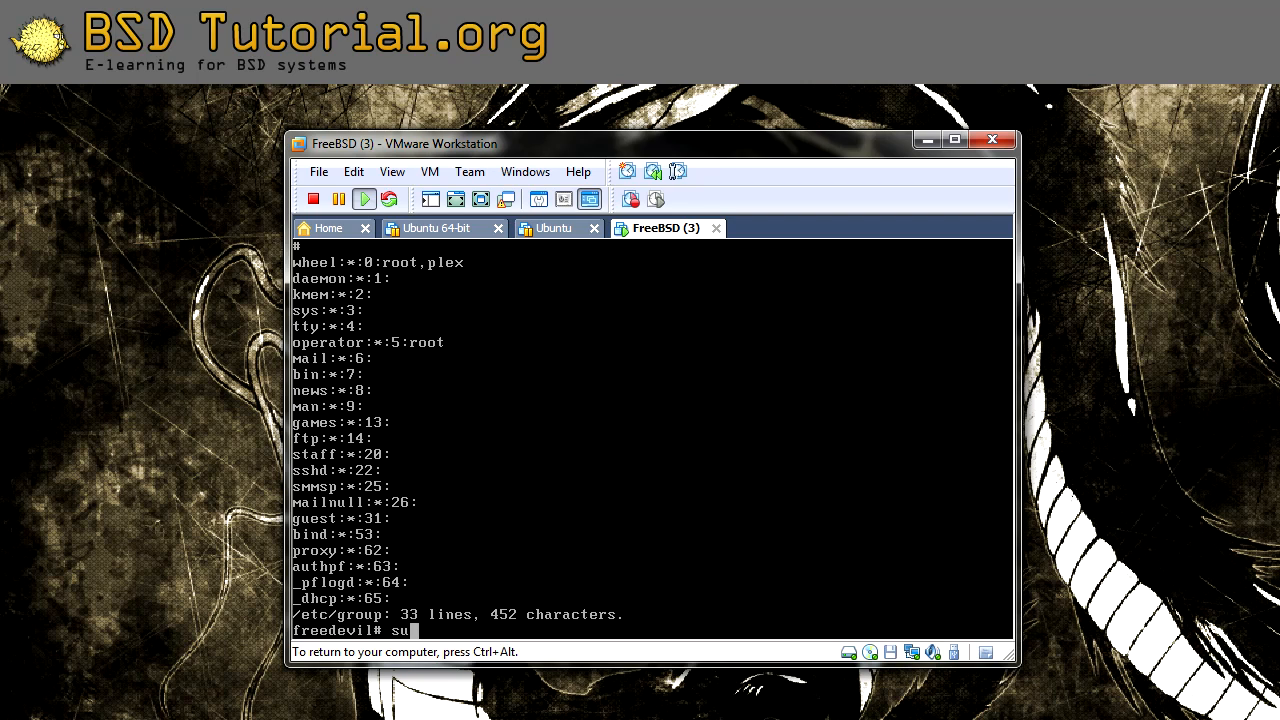
text(plex)
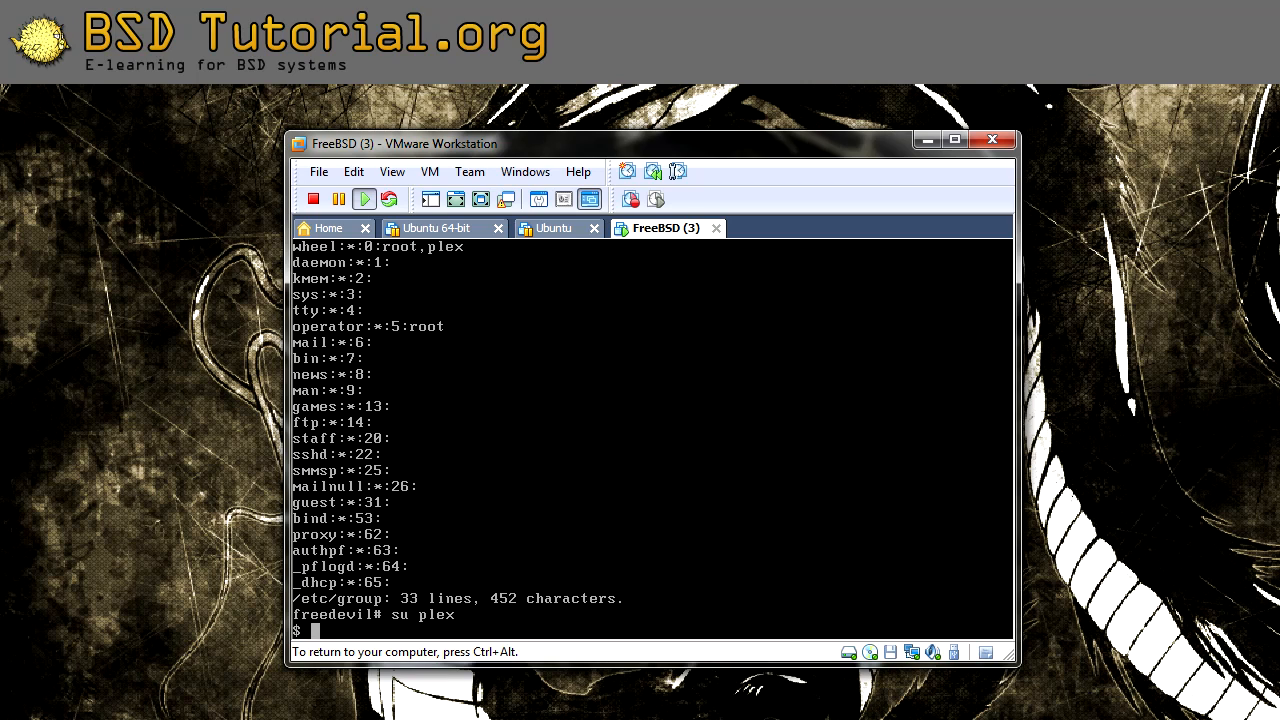
text(su)
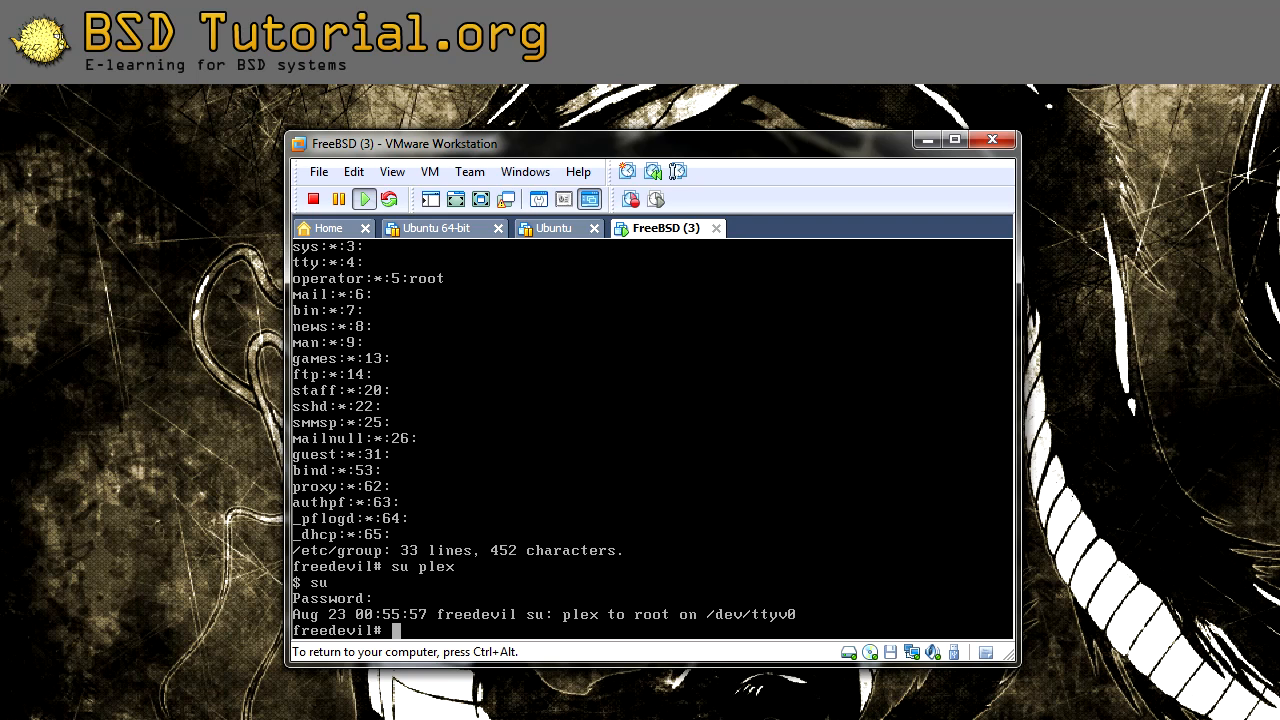
text(whoami)
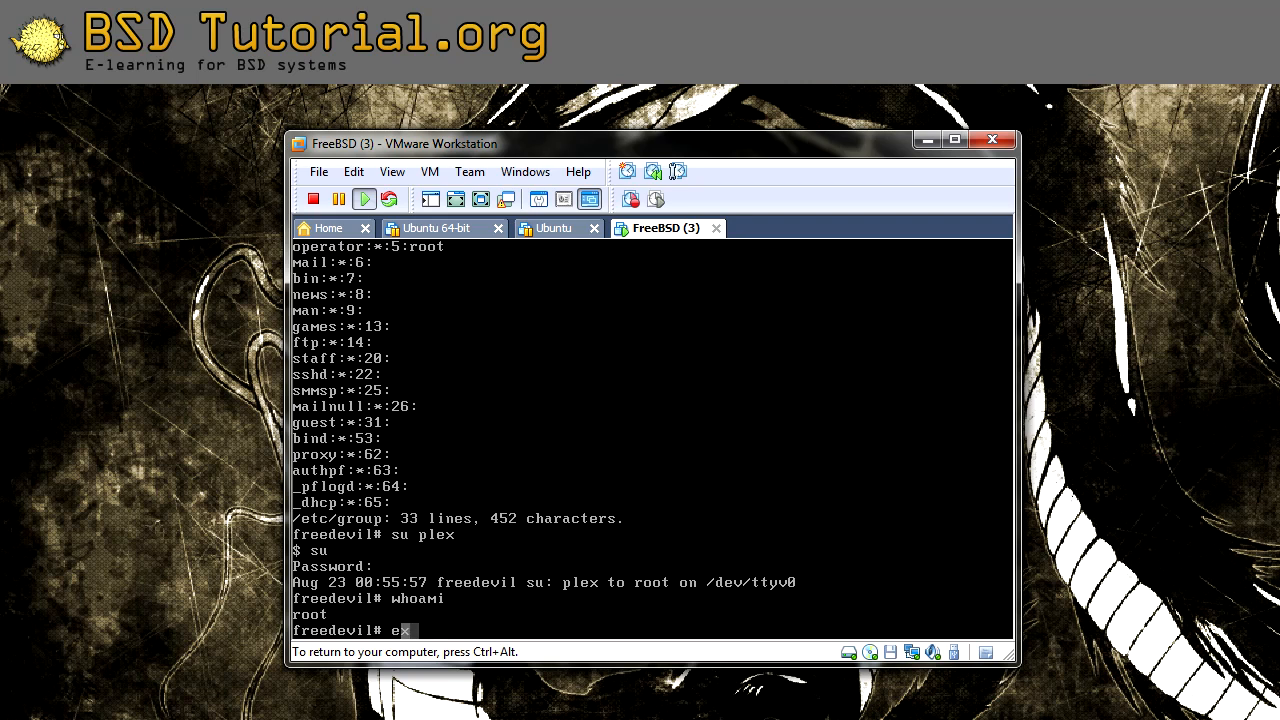